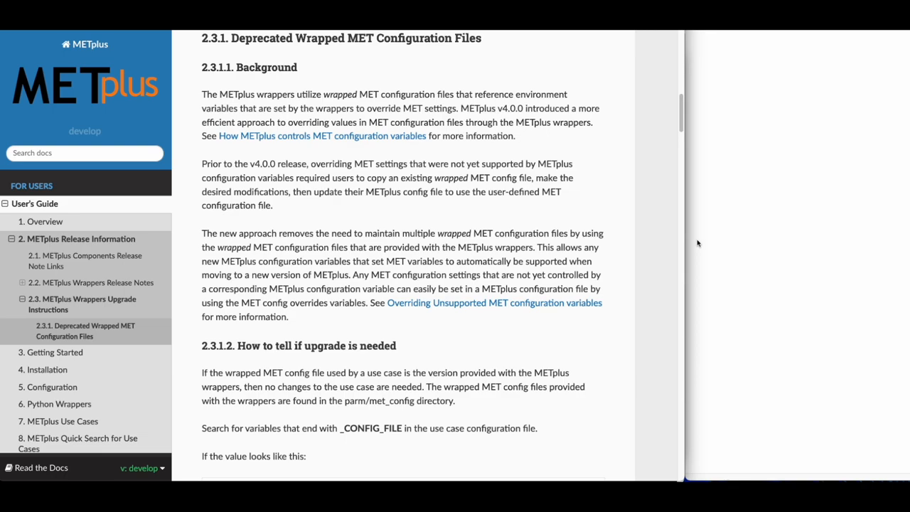
mouse_move(88, 250)
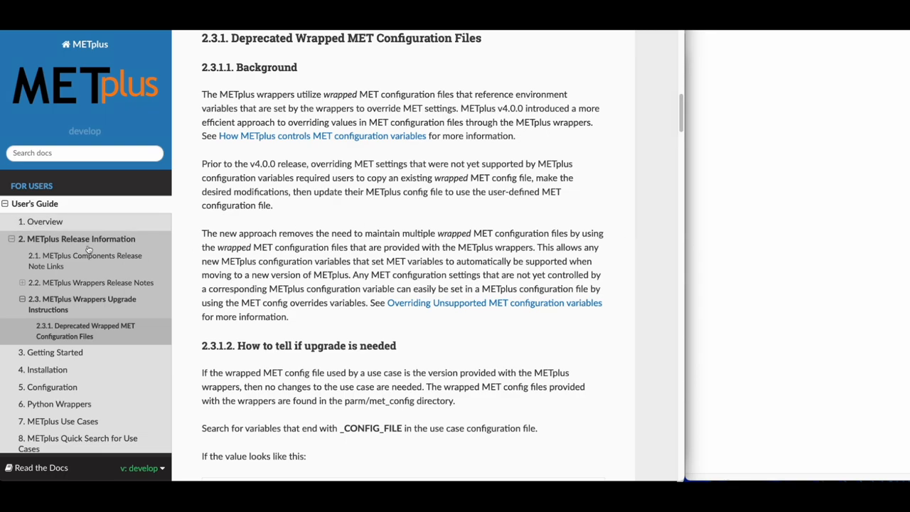
mouse_move(86, 331)
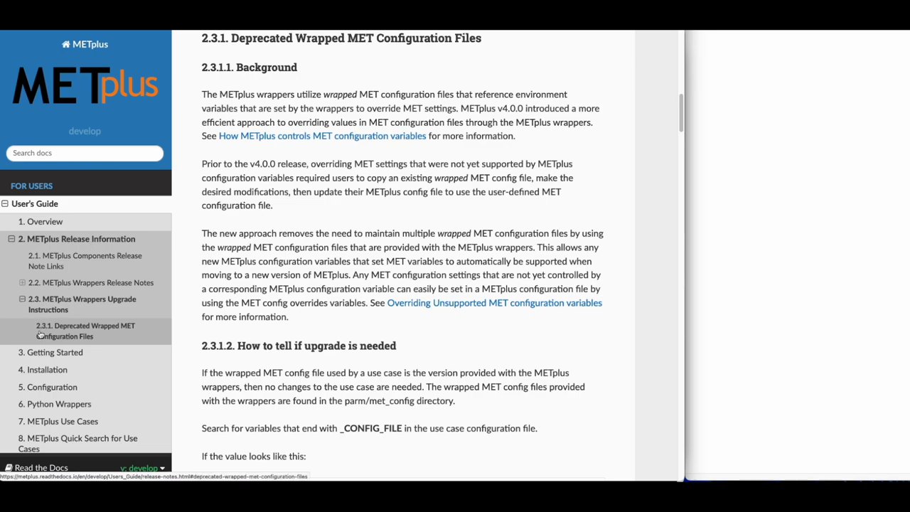
mouse_move(90, 309)
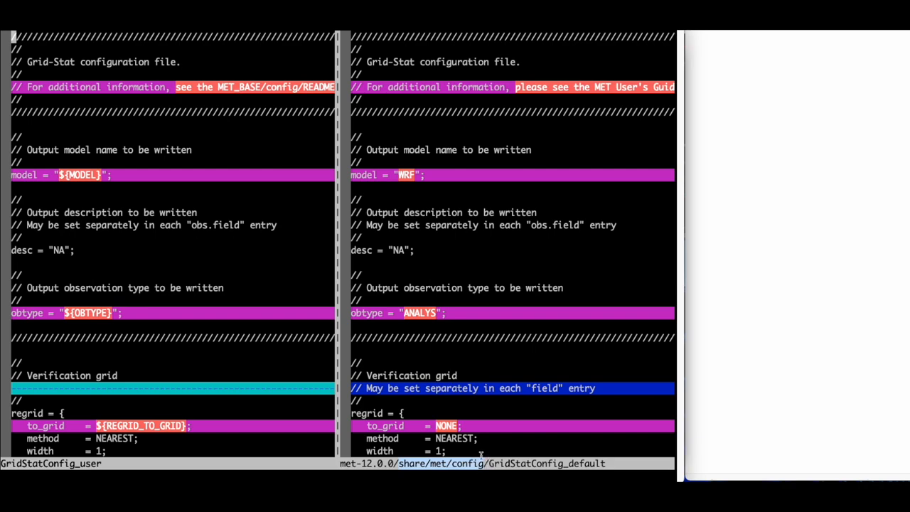
mouse_move(476, 426)
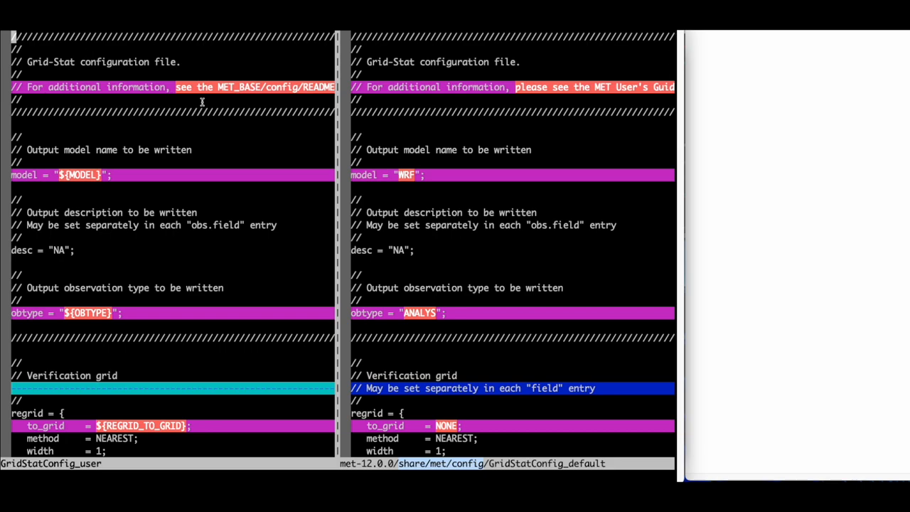
mouse_move(42, 104)
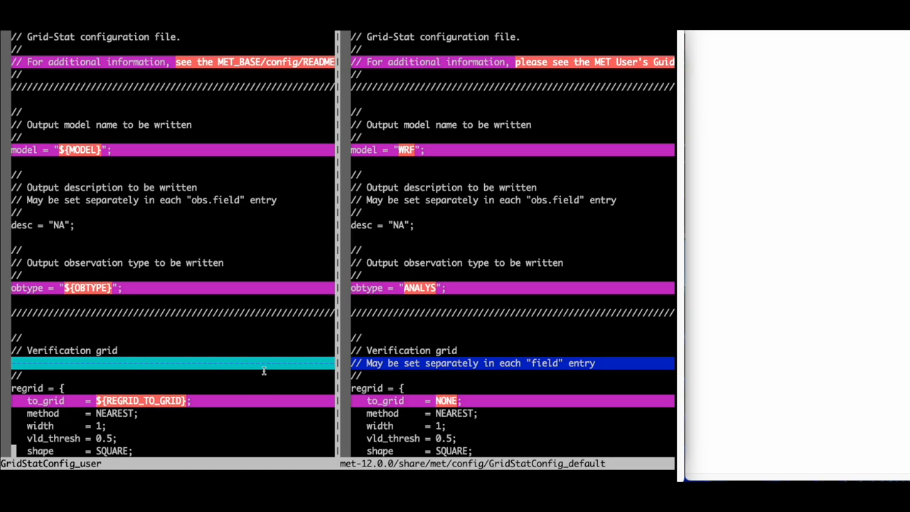
- Scroll to the censor/threshold block with the user's cat_thresh = [ NA ] line
scroll(down, 3)
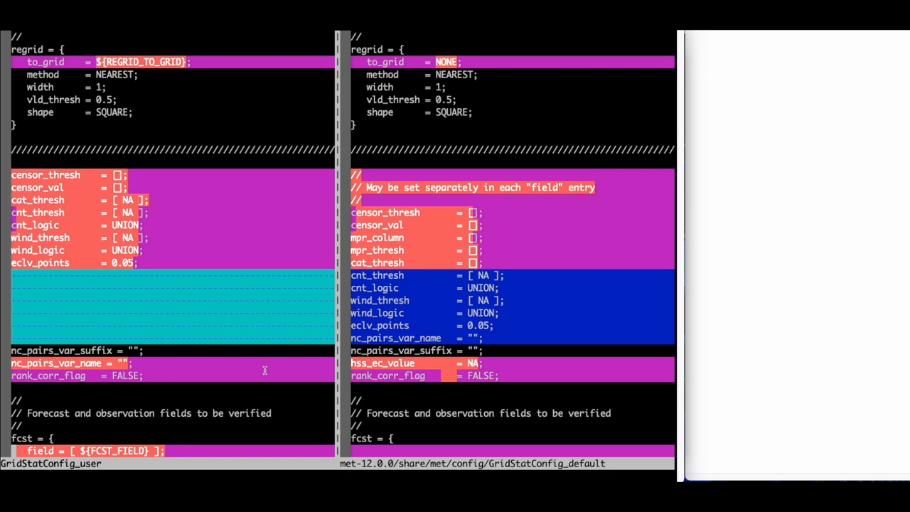
mouse_move(3, 204)
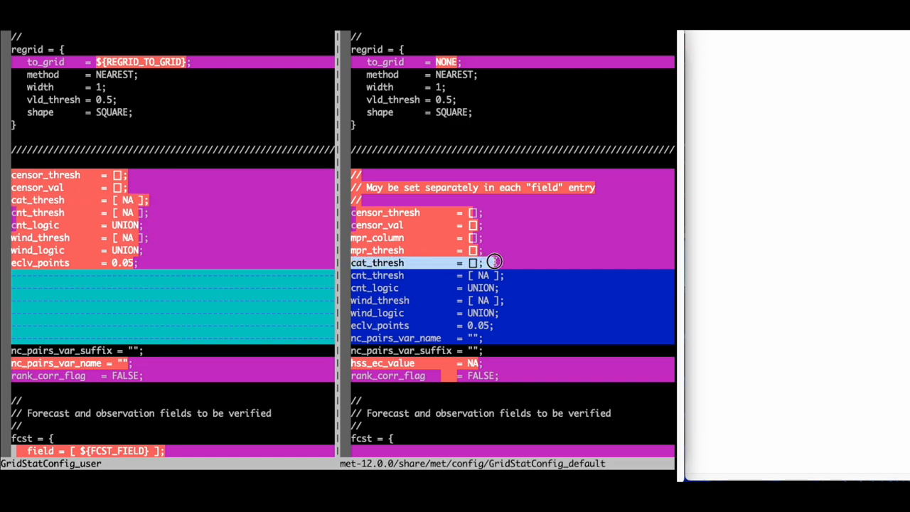
mouse_move(494, 261)
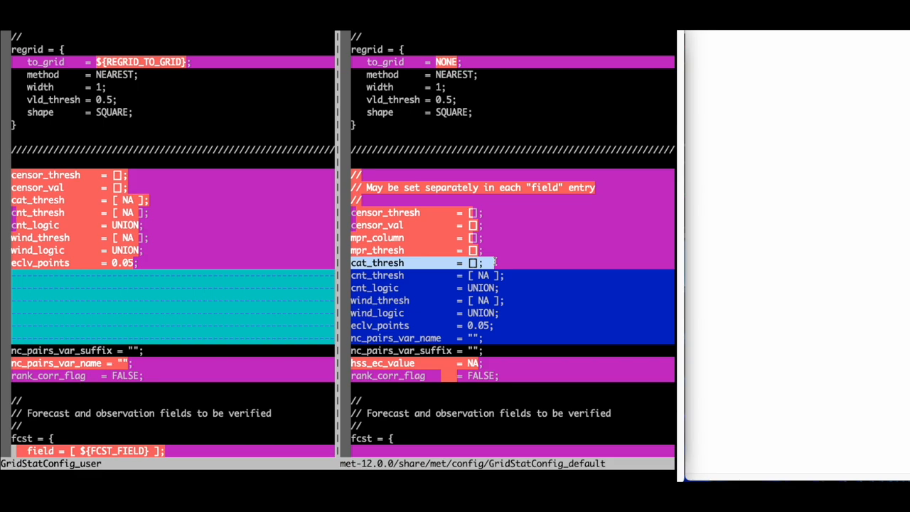
mouse_move(221, 254)
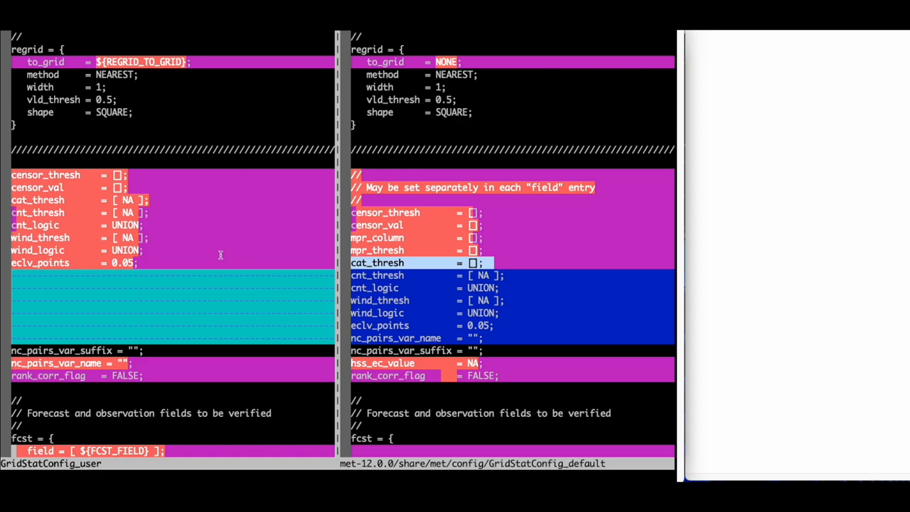
mouse_move(185, 250)
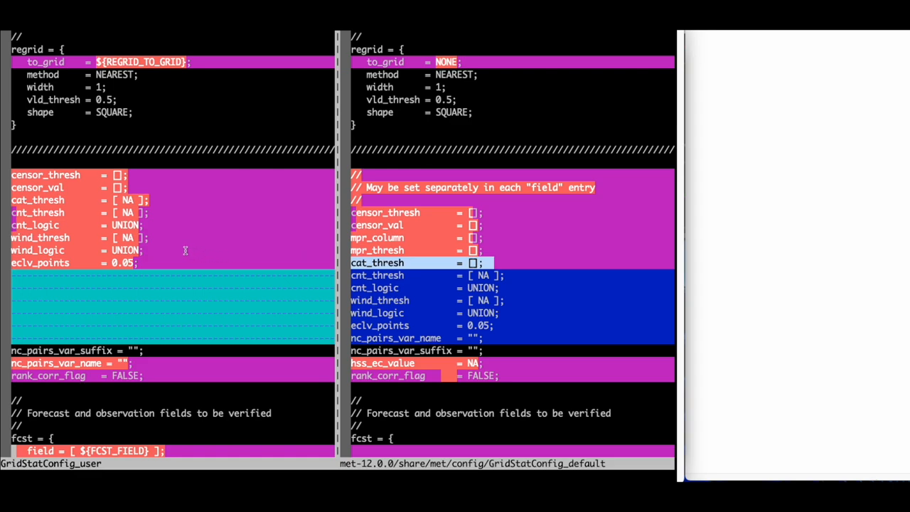
mouse_move(5, 206)
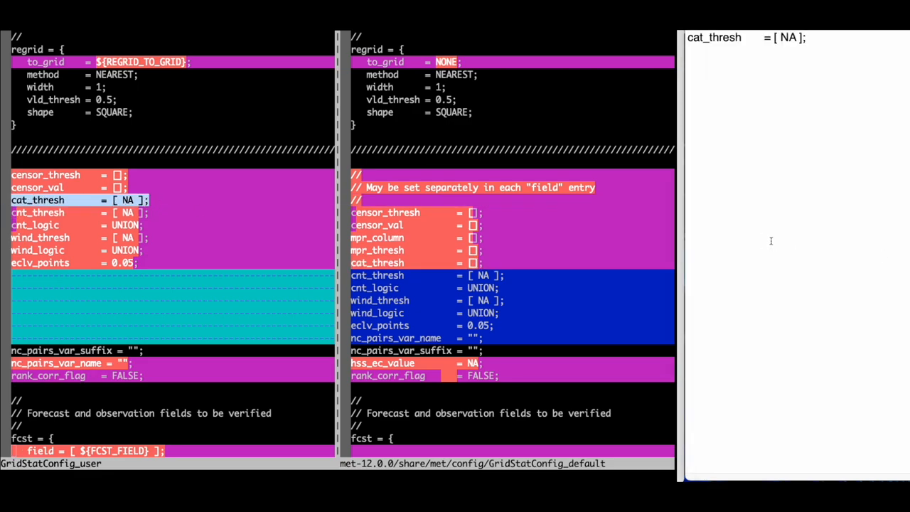
mouse_move(263, 274)
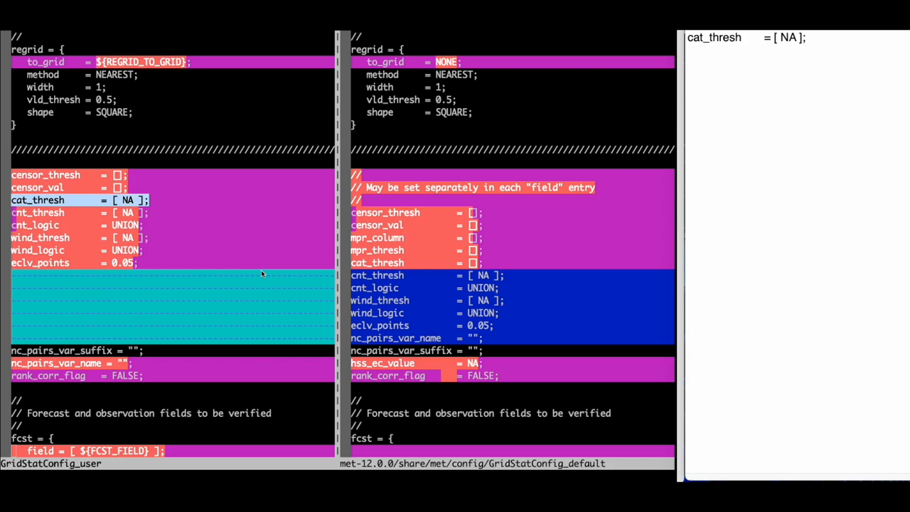
- Scroll down to climo_cdf and note it as climo_cdf = {cdf_bins = 2;}
scroll(down, 3)
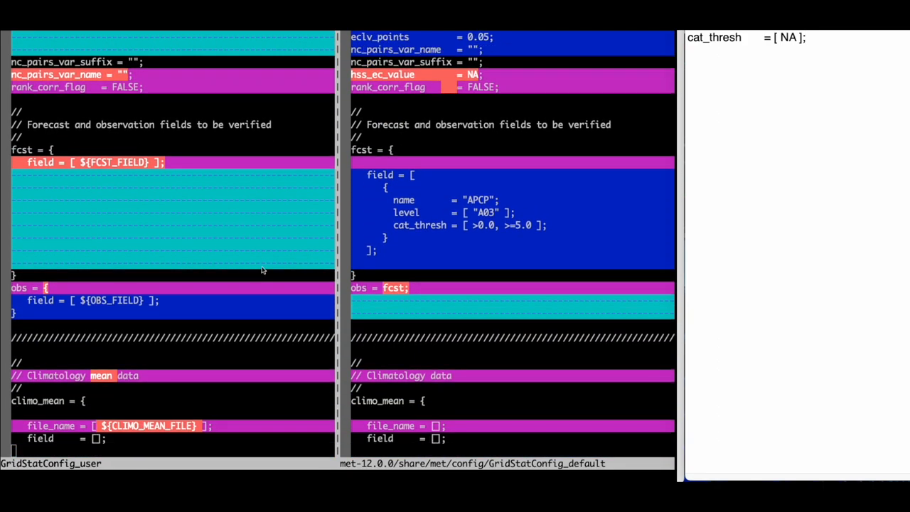
scroll(down, 3)
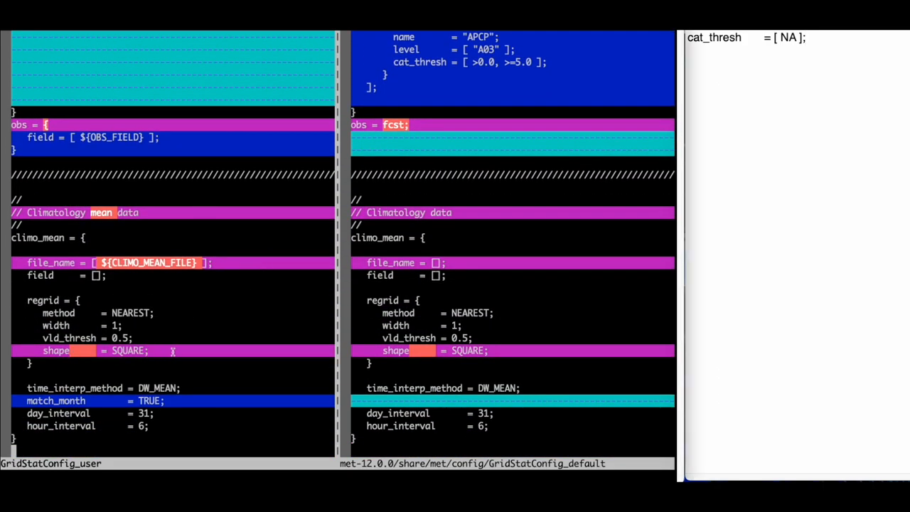
scroll(down, 3)
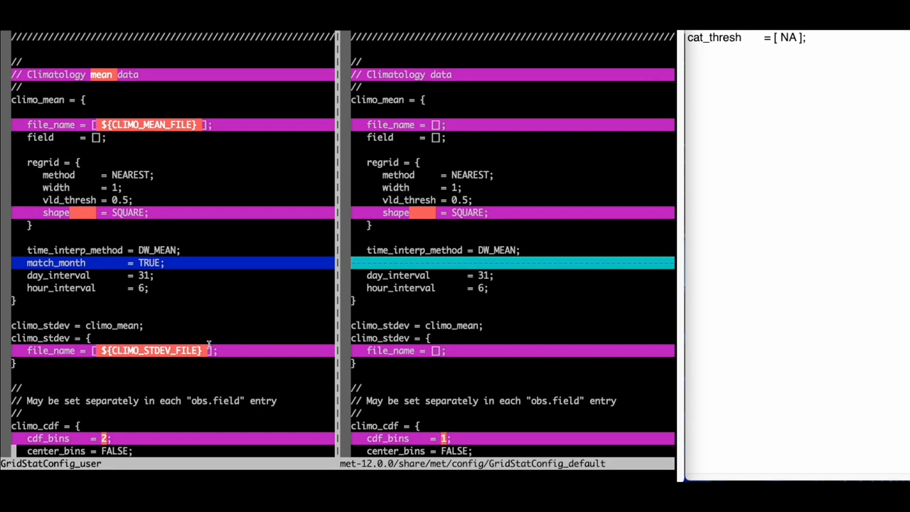
scroll(down, 3)
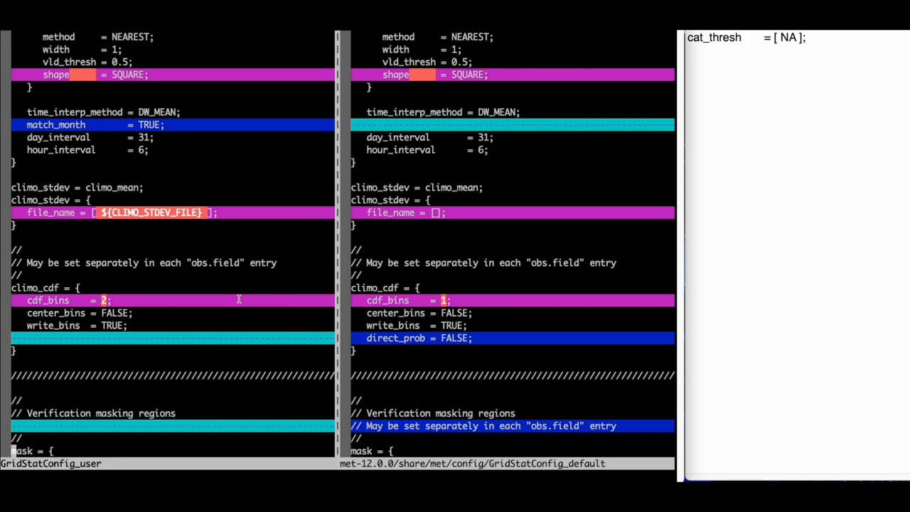
mouse_move(199, 293)
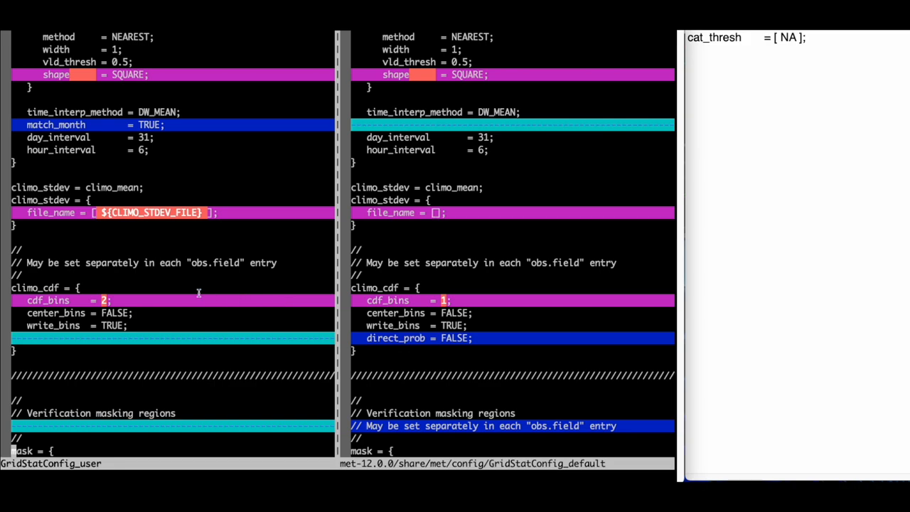
mouse_move(88, 288)
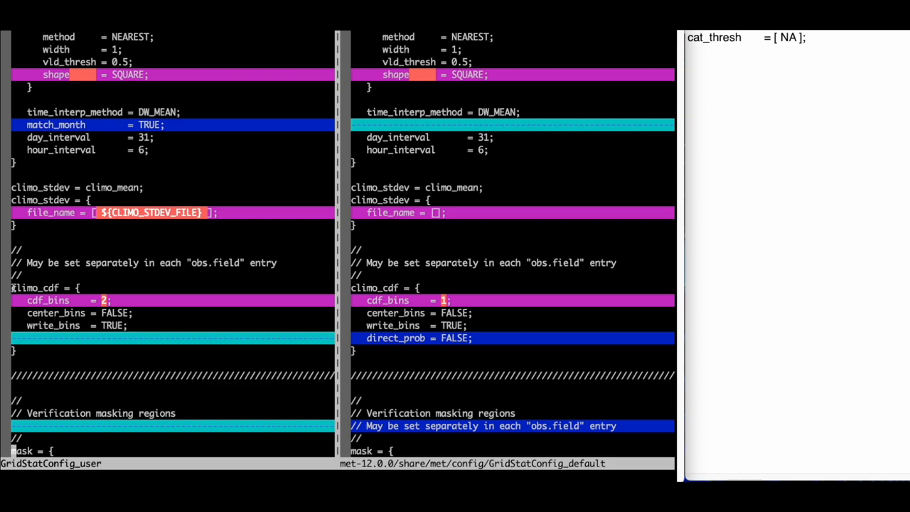
mouse_move(13, 288)
text(climo_cdf = {cdf_bins    = 2;)
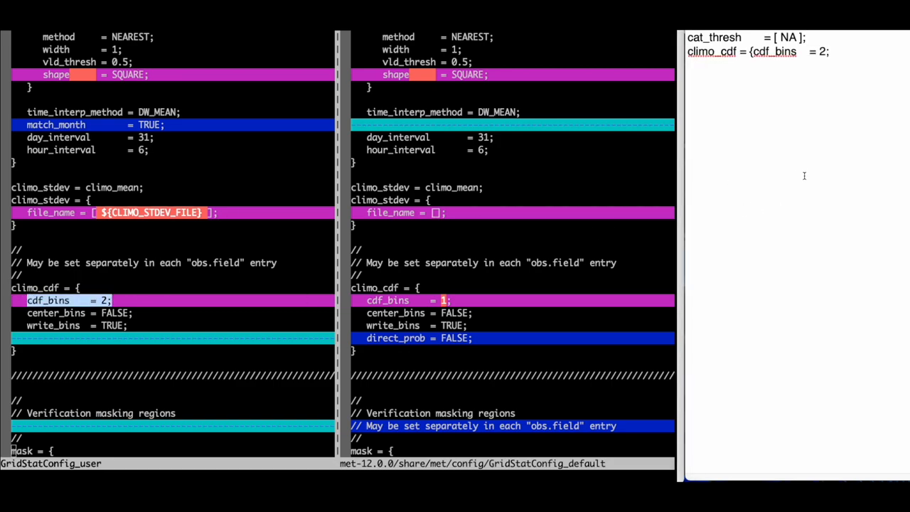
text(})
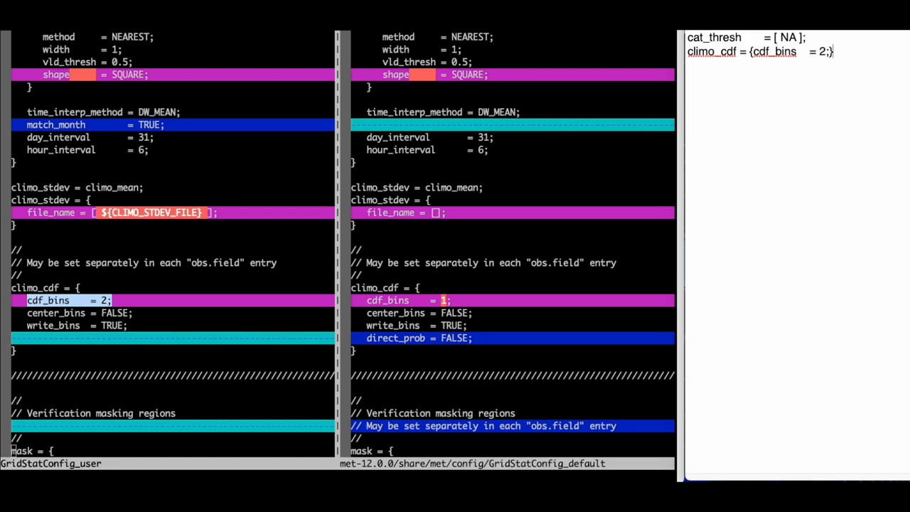
mouse_move(812, 172)
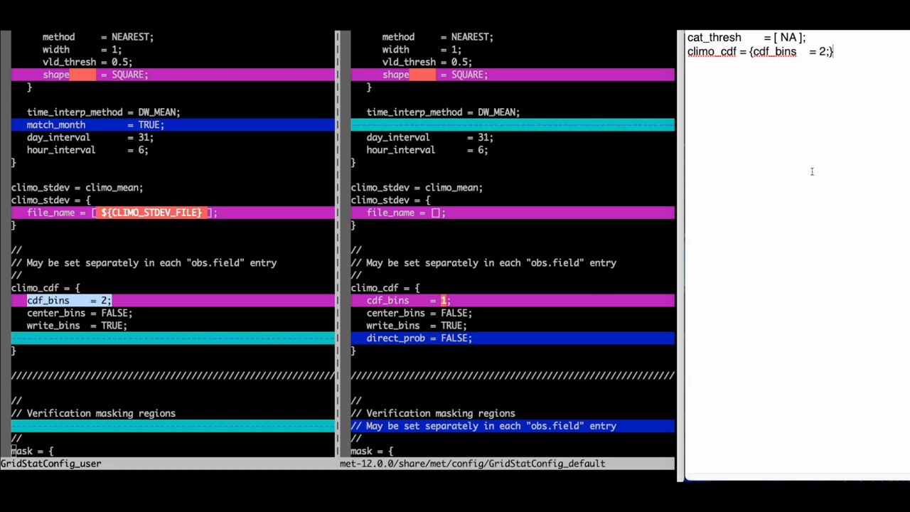
scroll(down, 3)
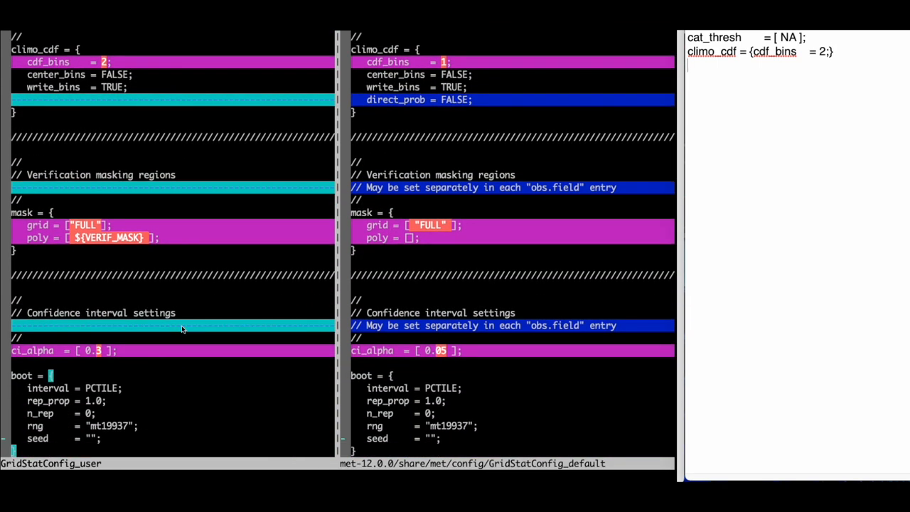
scroll(up, 3)
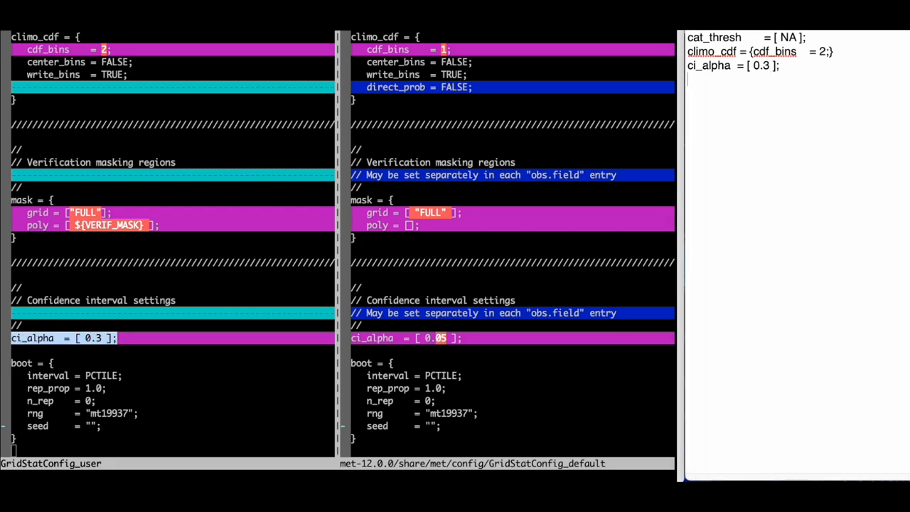
- Scroll to ci_alpha = [ 0.3 ] and the output_flag entries ctc, cts = STAT, eclv, grad = BOTH
scroll(down, 3)
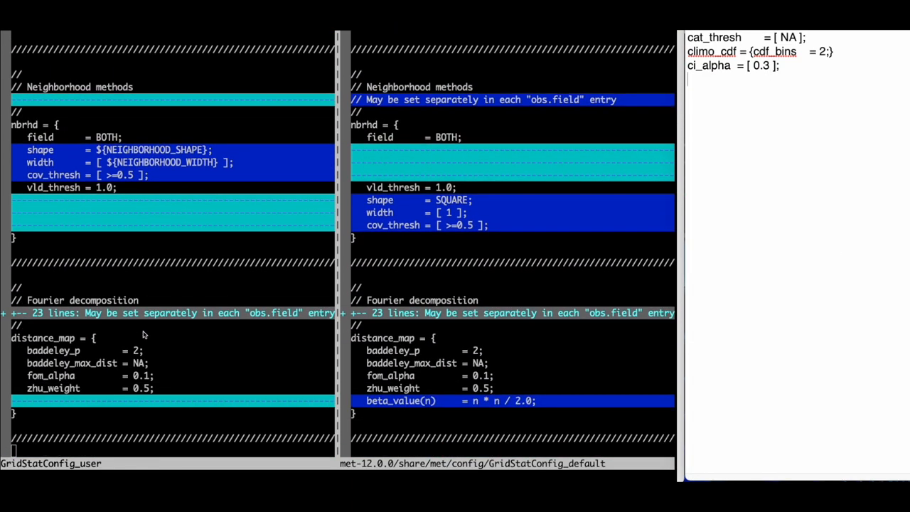
scroll(down, 3)
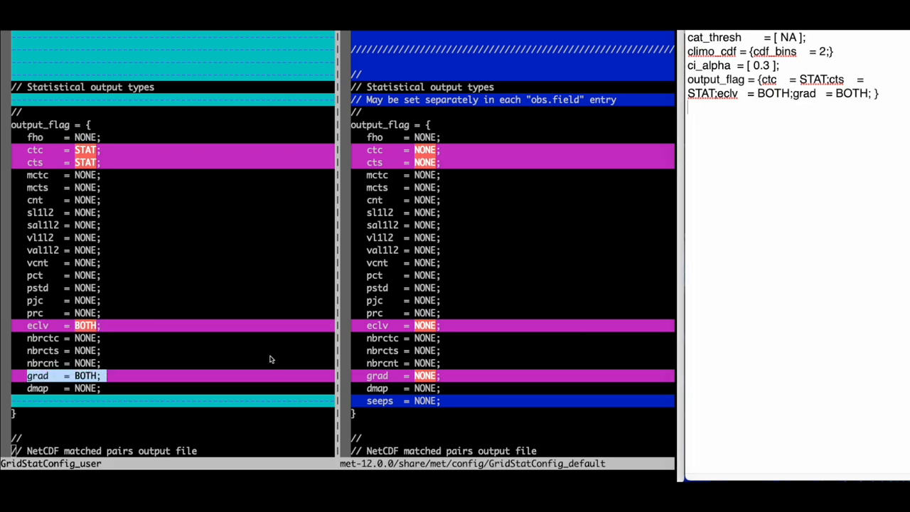
- Scroll to nc_pairs_flag, where latlon, raw, diff, climo and apply_mask are FALSE
scroll(down, 3)
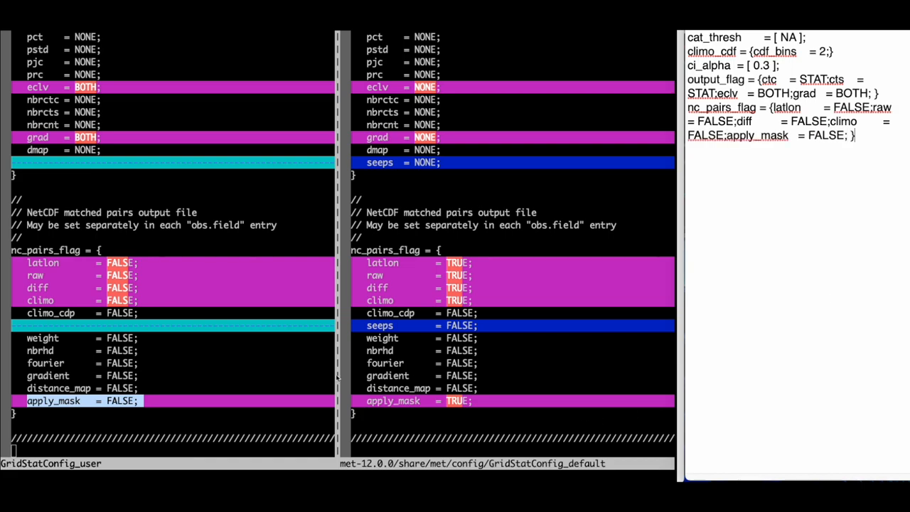
scroll(down, 3)
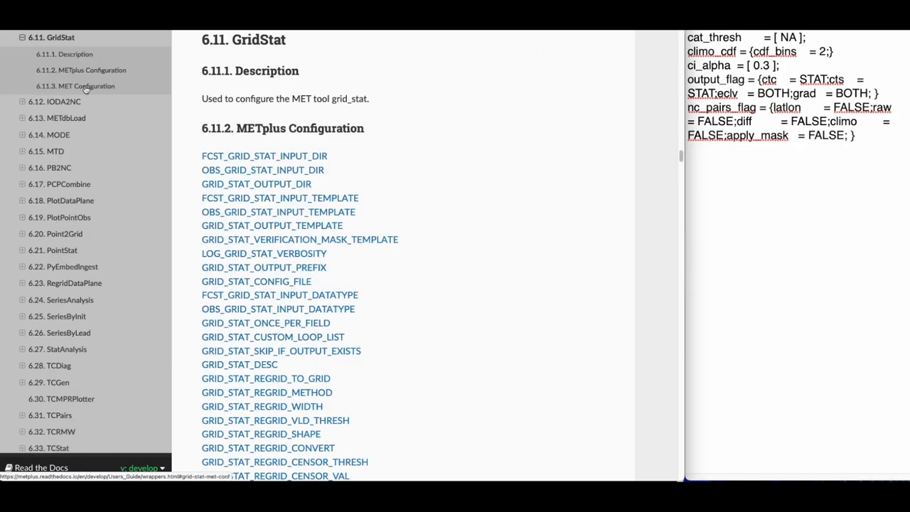
- Open section 6.11.3 MET Configuration from the GridStat sidebar
click(92, 85)
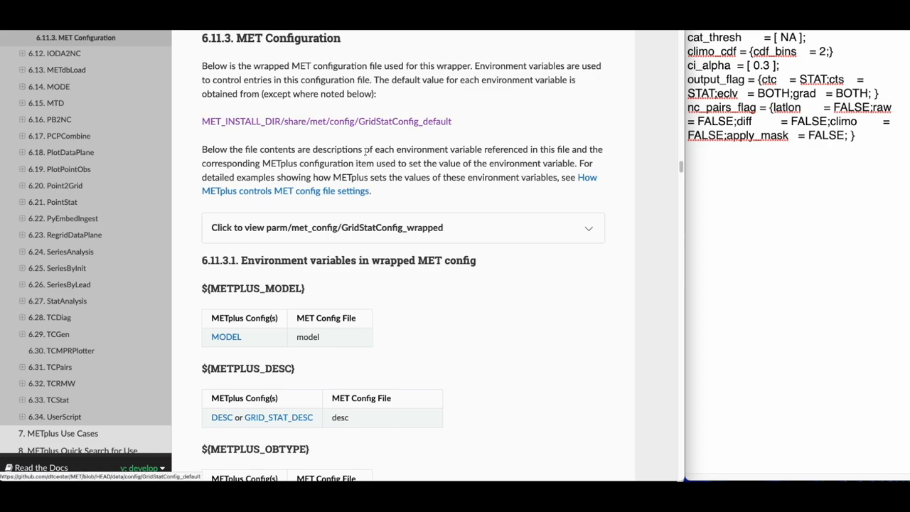
mouse_move(468, 201)
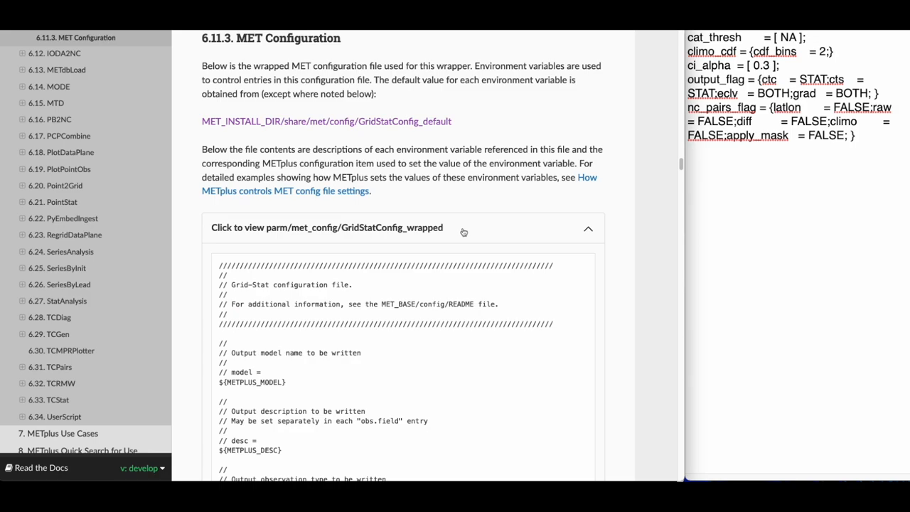
- Scroll the wrapped GridStatConfig to cat_thresh and select the METPLUS_CAT_THRESH variable name
scroll(down, 3)
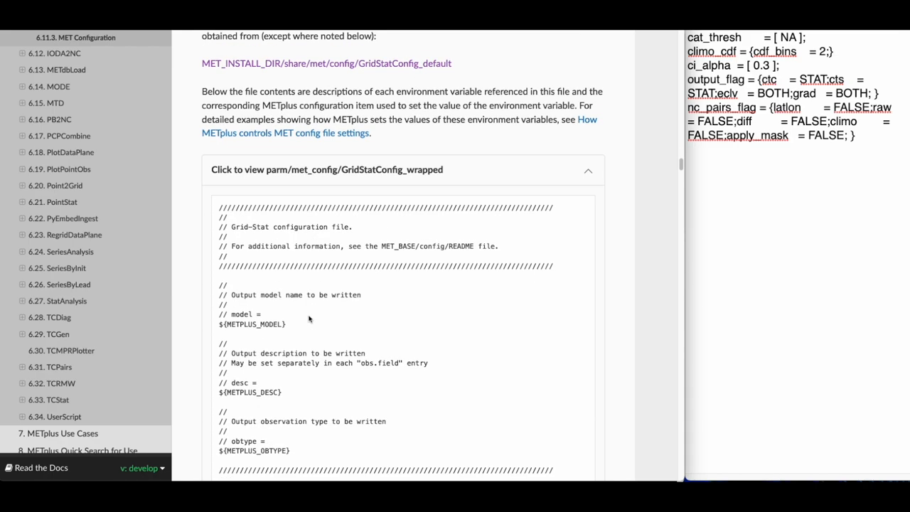
mouse_move(338, 316)
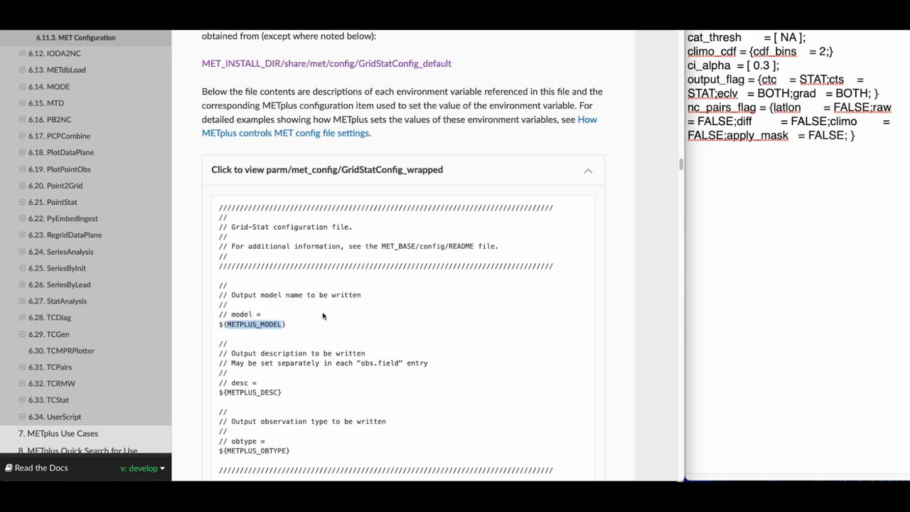
mouse_move(338, 314)
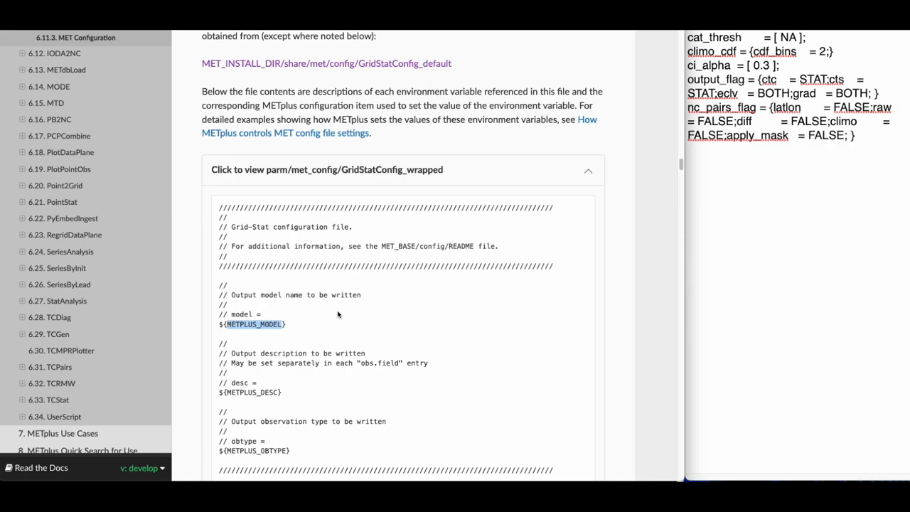
mouse_move(291, 329)
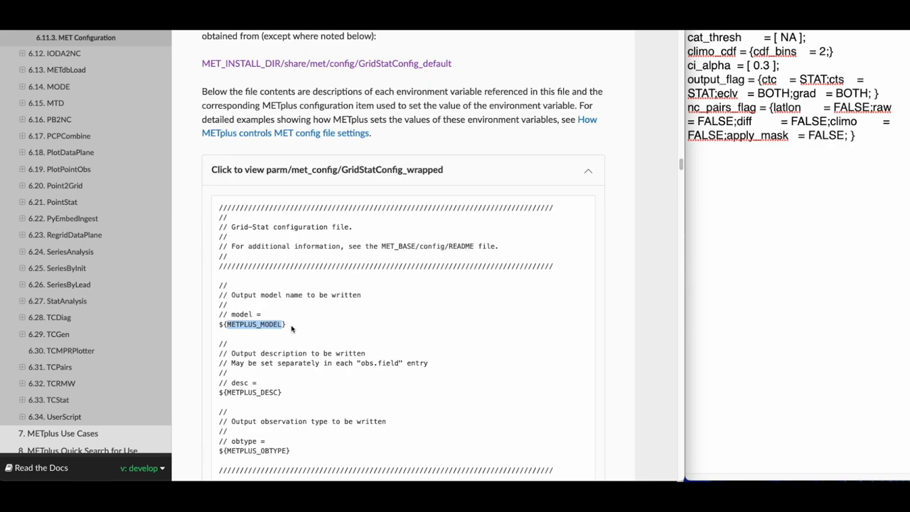
scroll(down, 3)
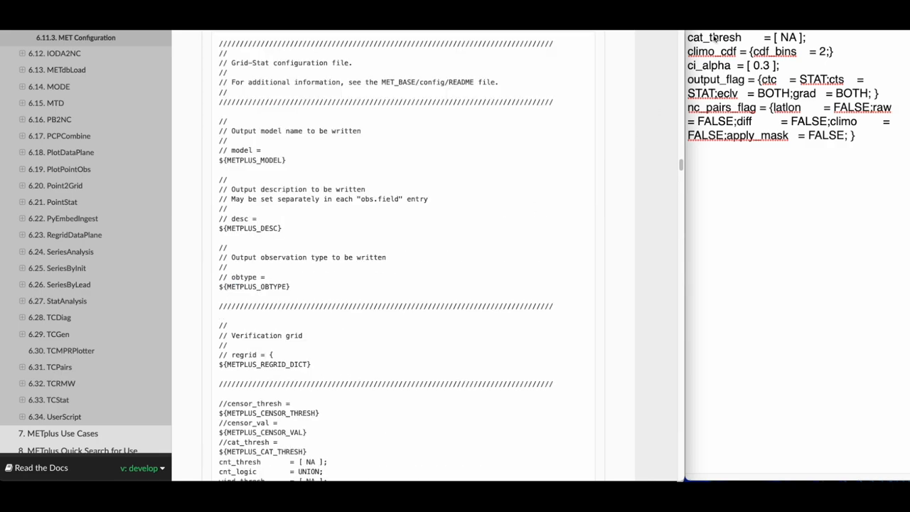
scroll(down, 3)
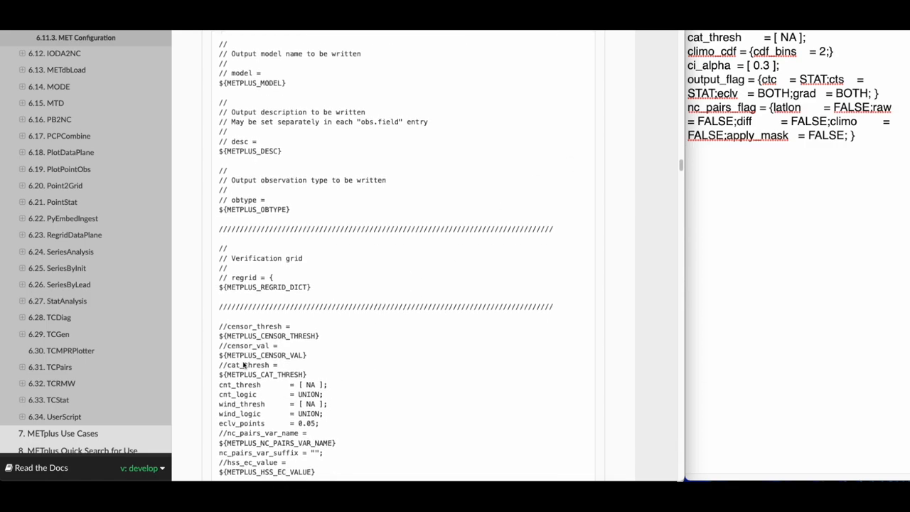
double_click(263, 374)
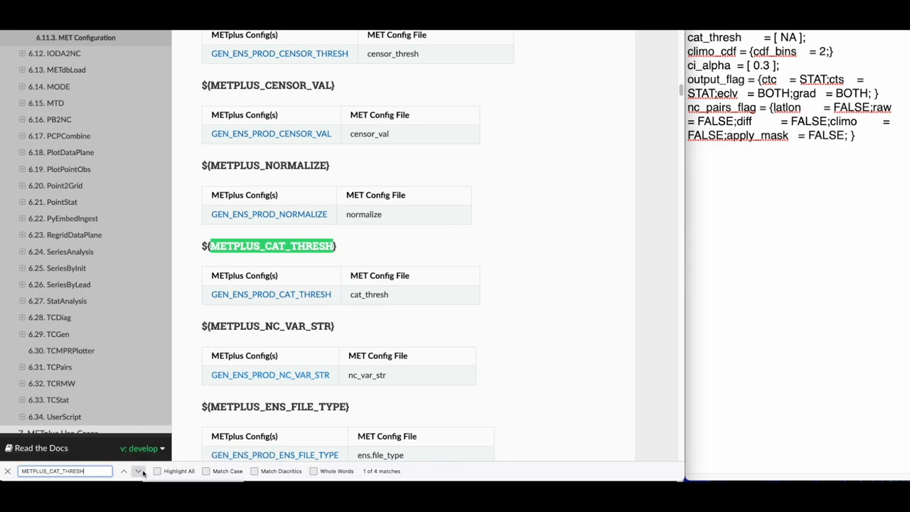
- Jump to the GridStat table match mapping GRID_STAT_CAT_THRESH to cat_thresh
click(139, 471)
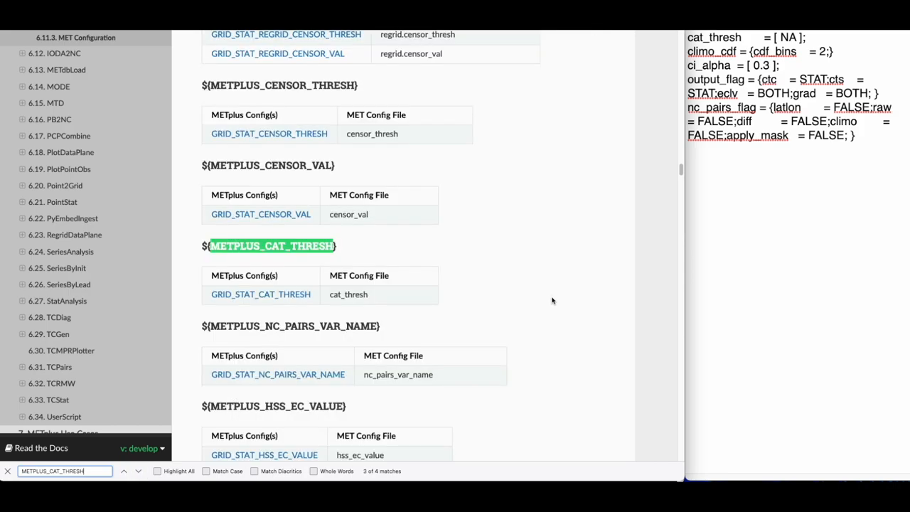
mouse_move(527, 276)
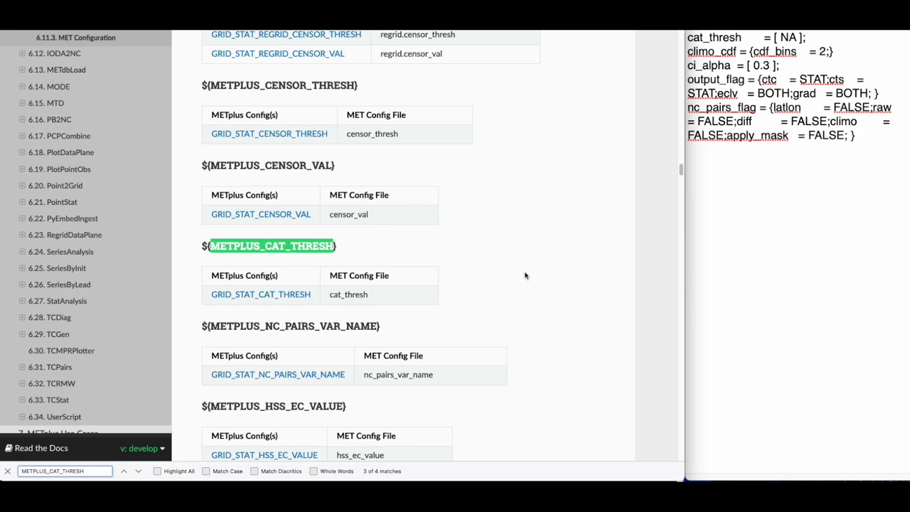
mouse_move(316, 299)
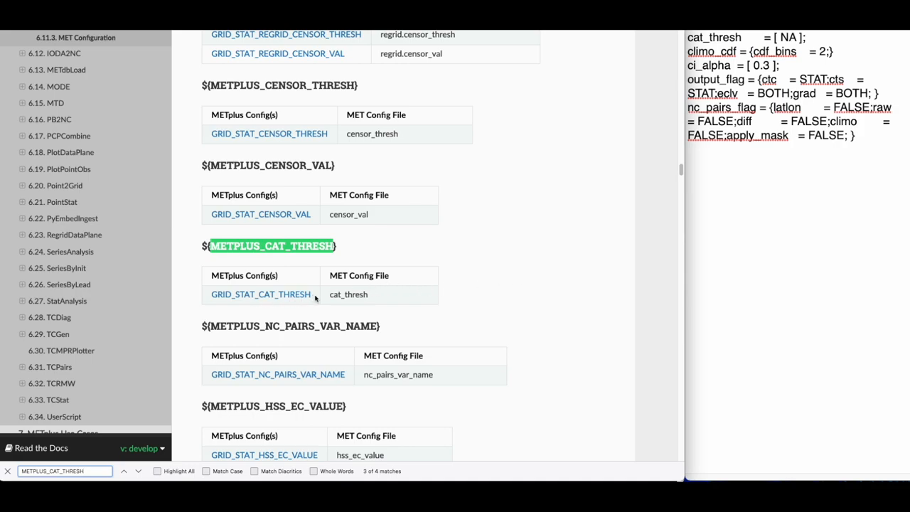
mouse_move(261, 294)
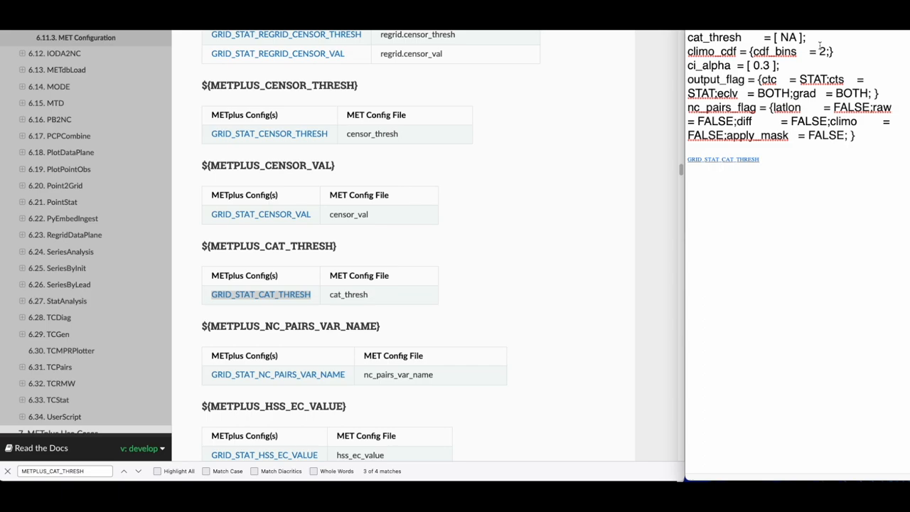
mouse_move(806, 251)
text( = NA)
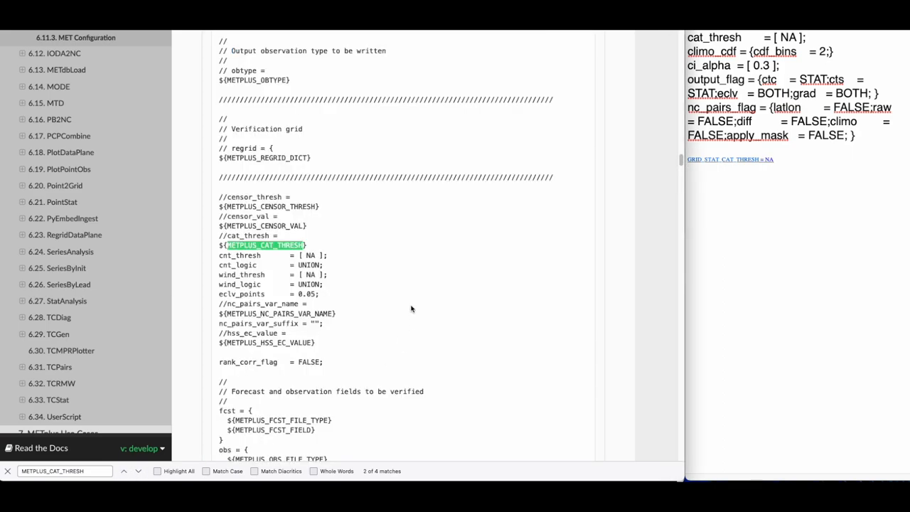
- Scroll to the METPLUS_CLIMO_CDF_DICT table showing GRID_STAT_CLIMO_CDF_BINS
scroll(down, 3)
text(LIMO_CDF_DIC)
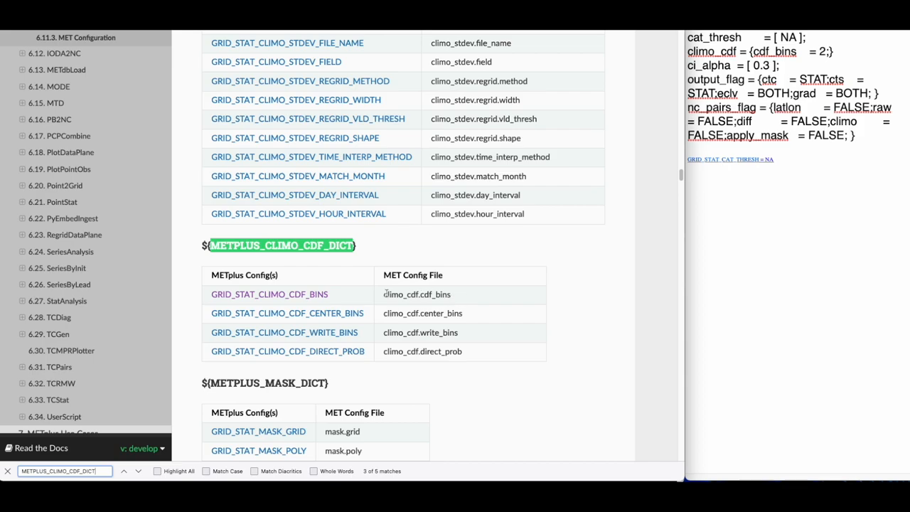
mouse_move(345, 298)
text(GRID_STAT_CLIMO_CDF_BINS = 2)
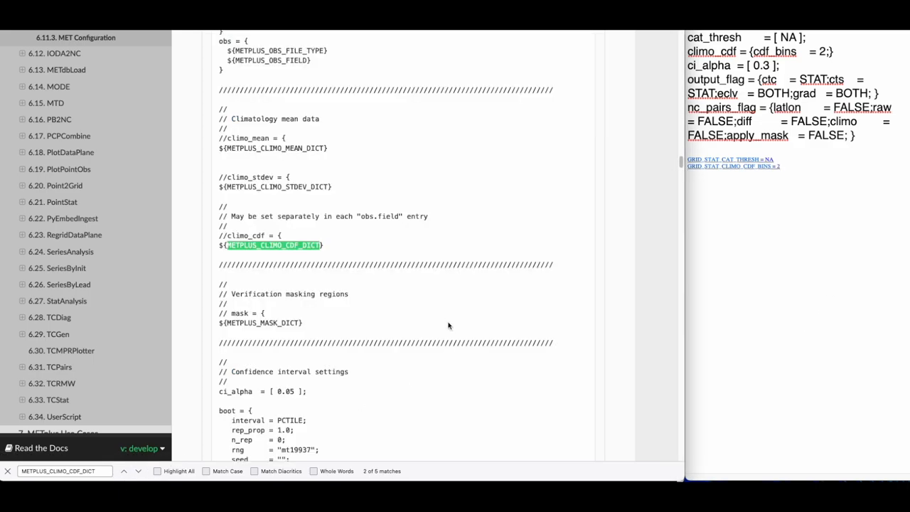
- Confirm ci_alpha is hard-coded and note GRID_STAT_MET_CONFIG_OVERRIDES = ci_alpha = [ 0.3 ];
scroll(down, 3)
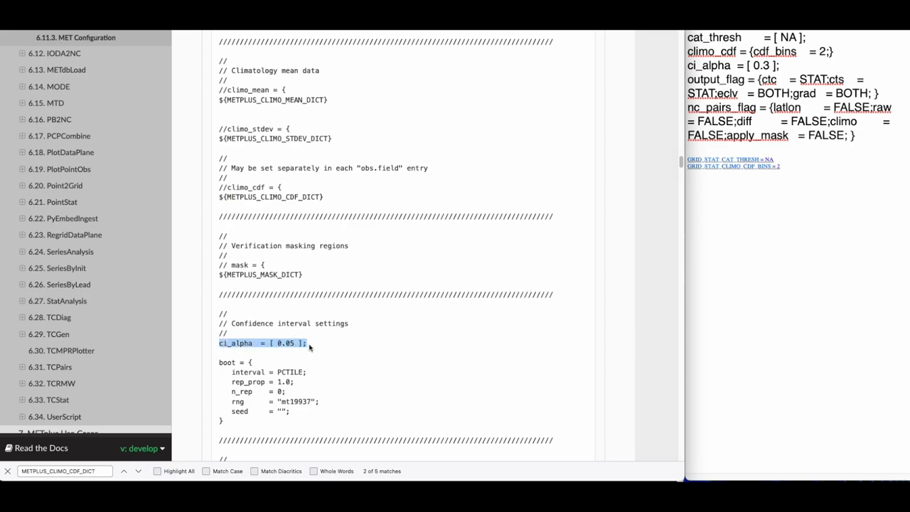
mouse_move(317, 348)
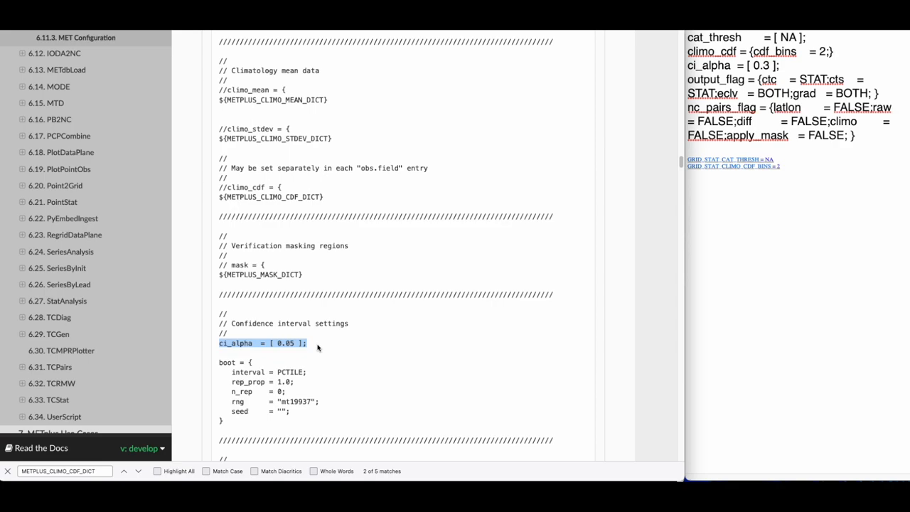
mouse_move(384, 354)
text(GRID_STAT_MET_CONFIG_OVERRIDES = ci_alpha  = [ 0.3 ];)
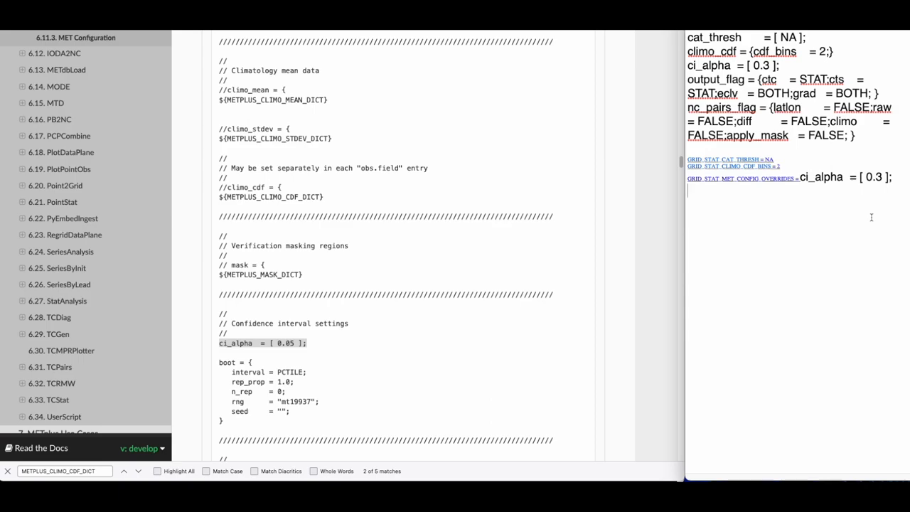
scroll(down, 3)
text(OUTPUT_FLAG)
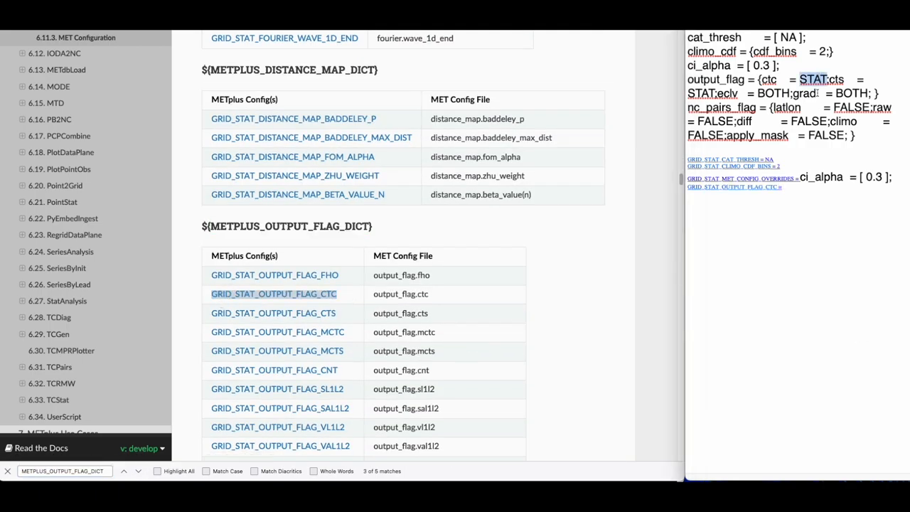
- Pick out the CTS output flag name and scroll through the METPLUS_OUTPUT_FLAG_DICT settings
click(273, 313)
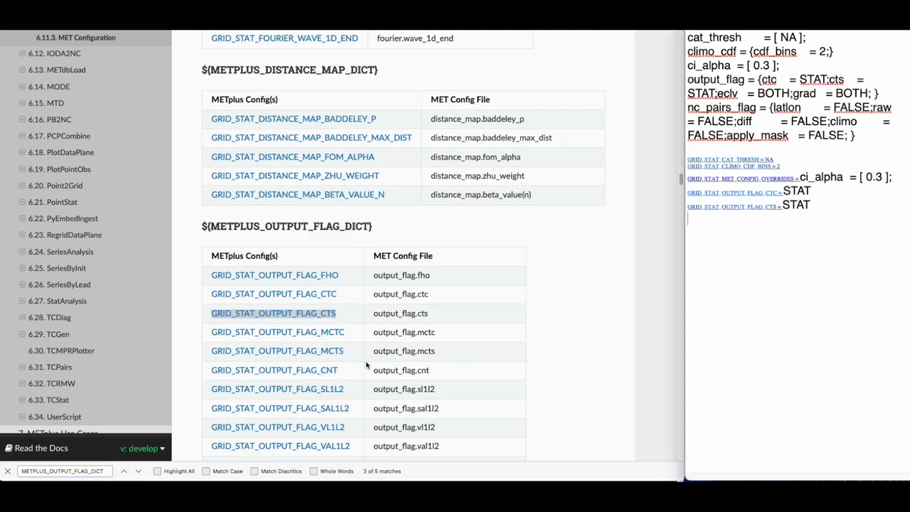
scroll(down, 3)
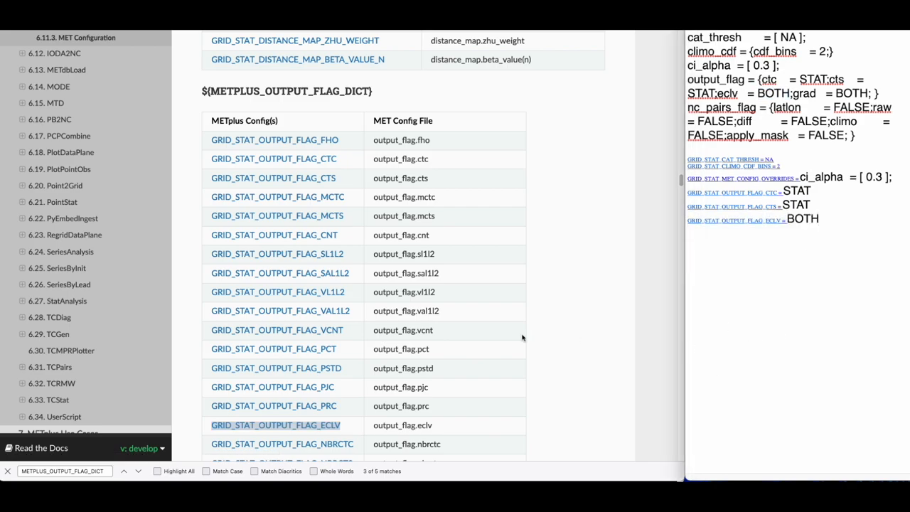
scroll(down, 3)
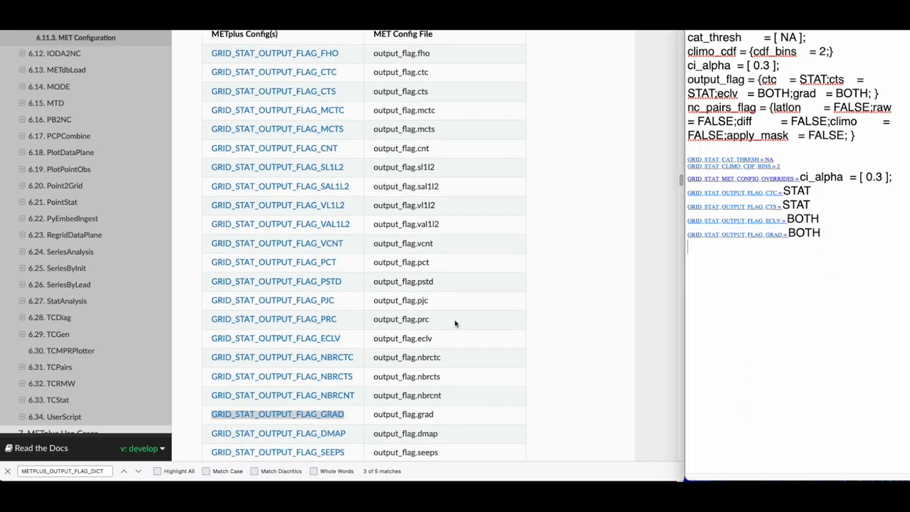
scroll(down, 3)
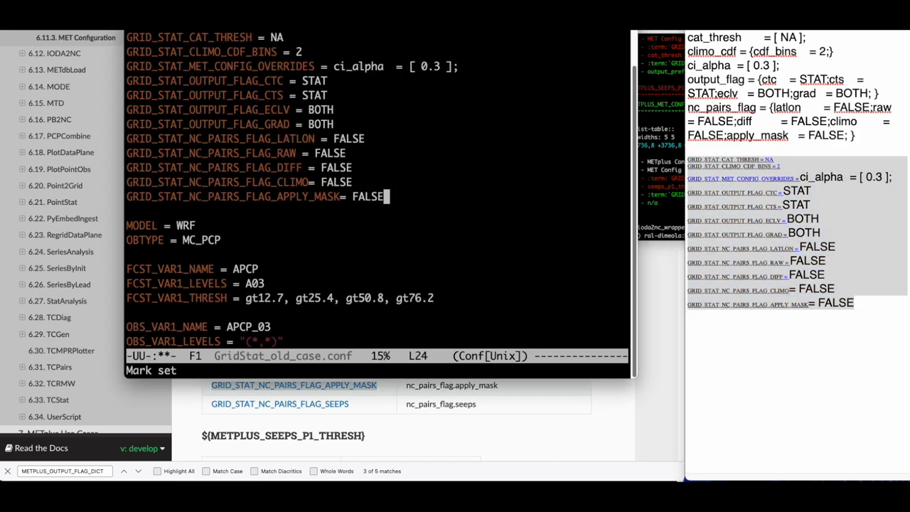
- Scroll up in GridStat_old_case.conf to find the GRID_STAT_CONFIG_FILE line
scroll(up, 3)
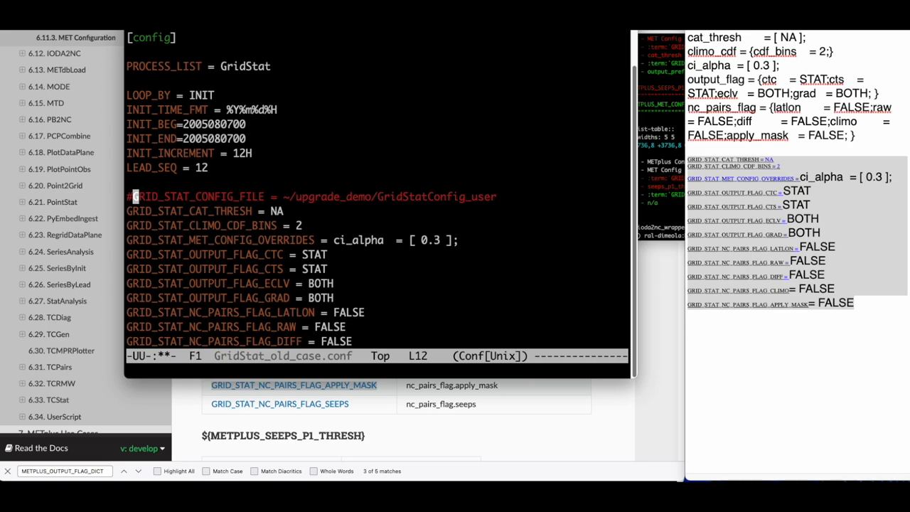
mouse_move(489, 206)
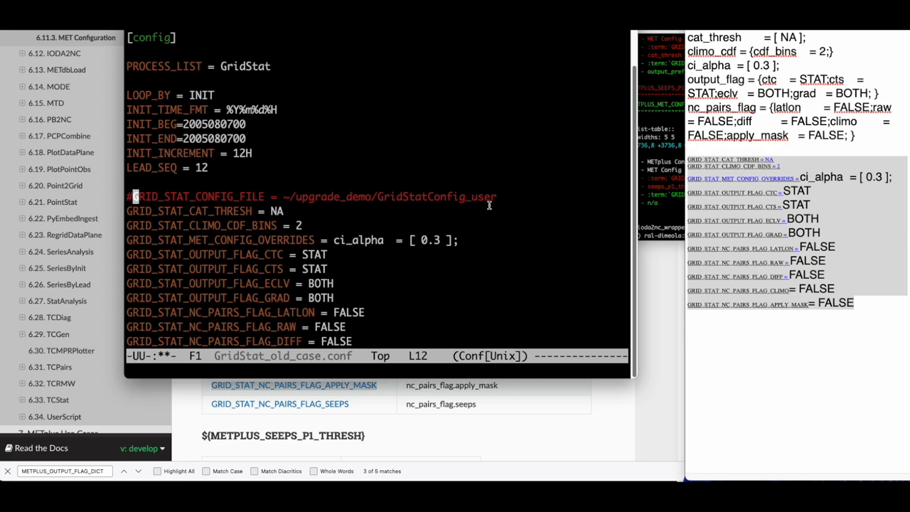